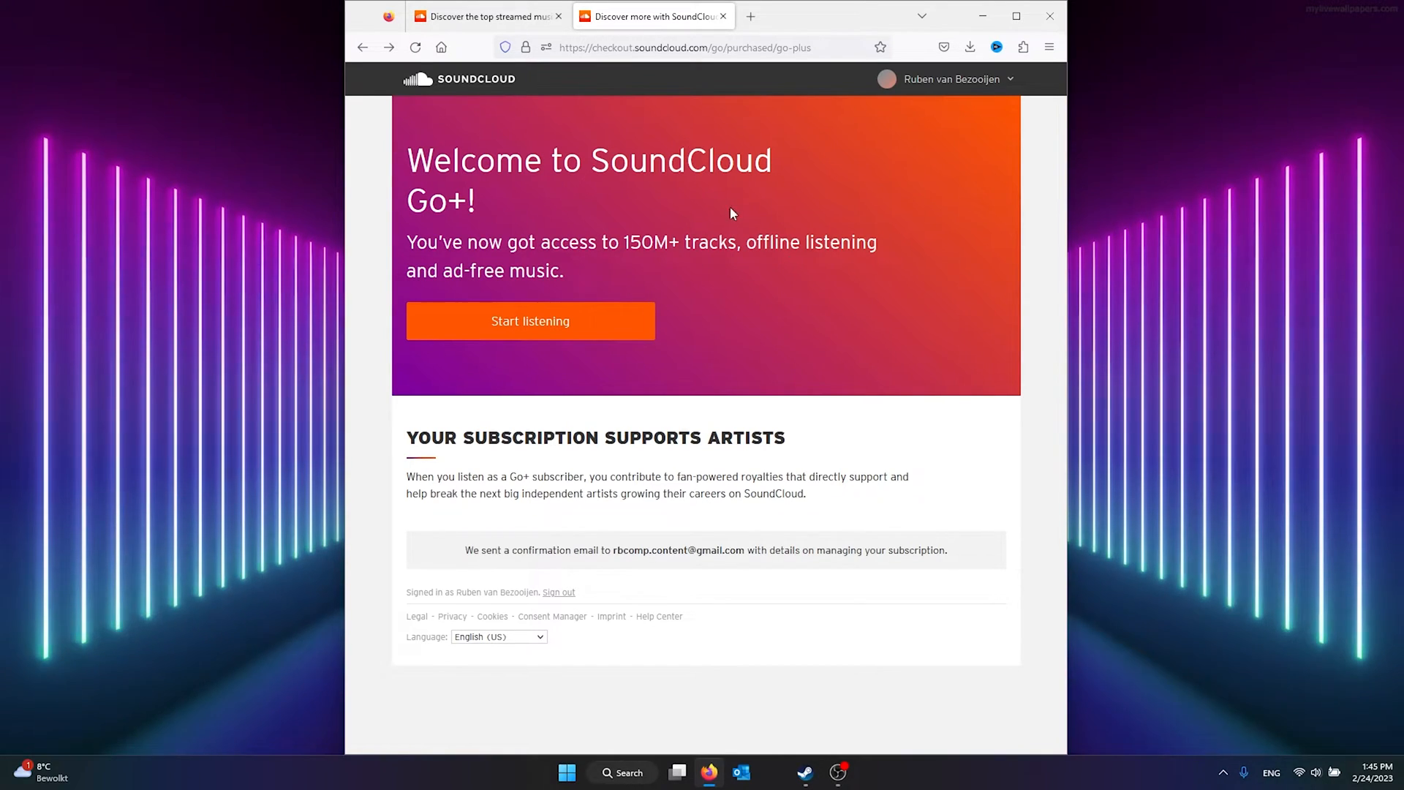
mouse_move(691, 211)
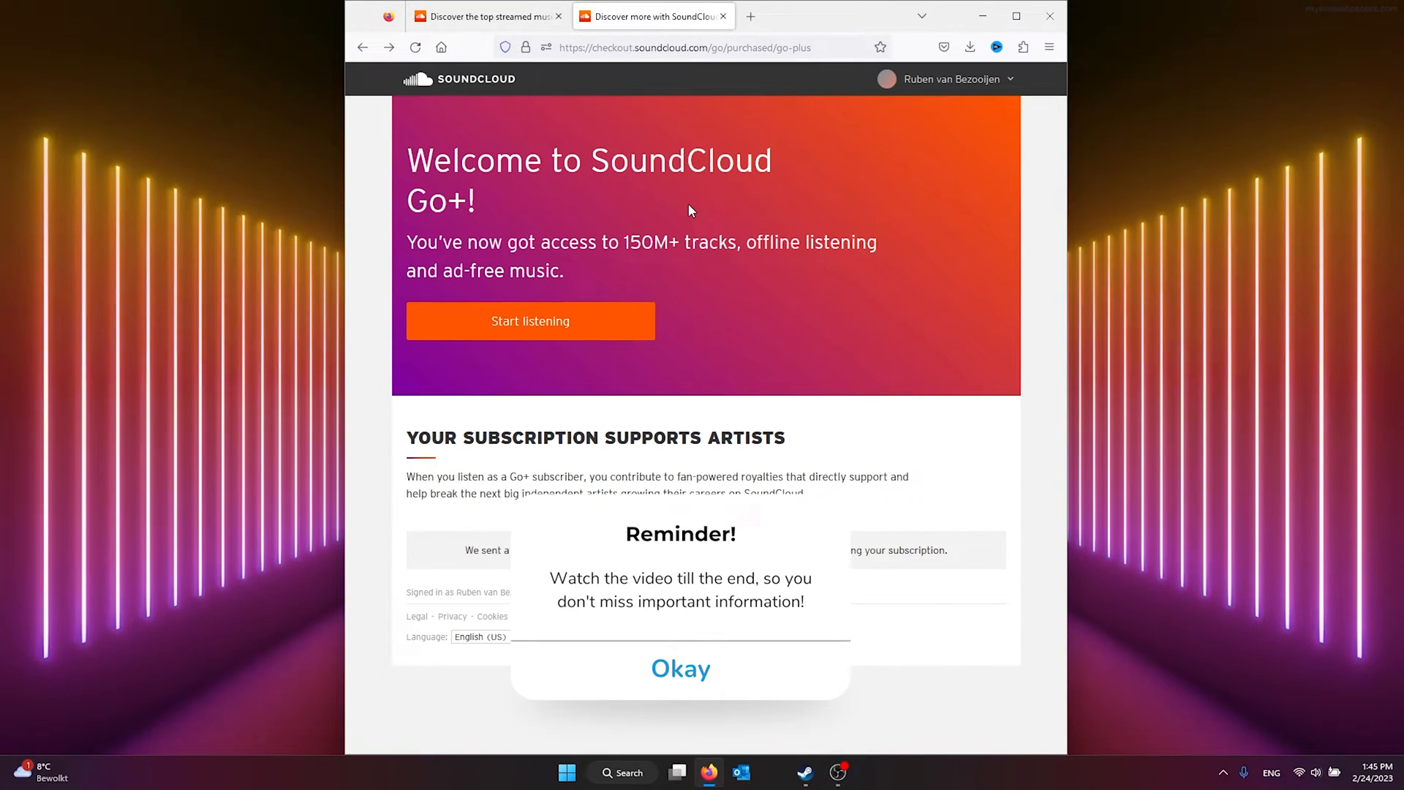
mouse_move(692, 214)
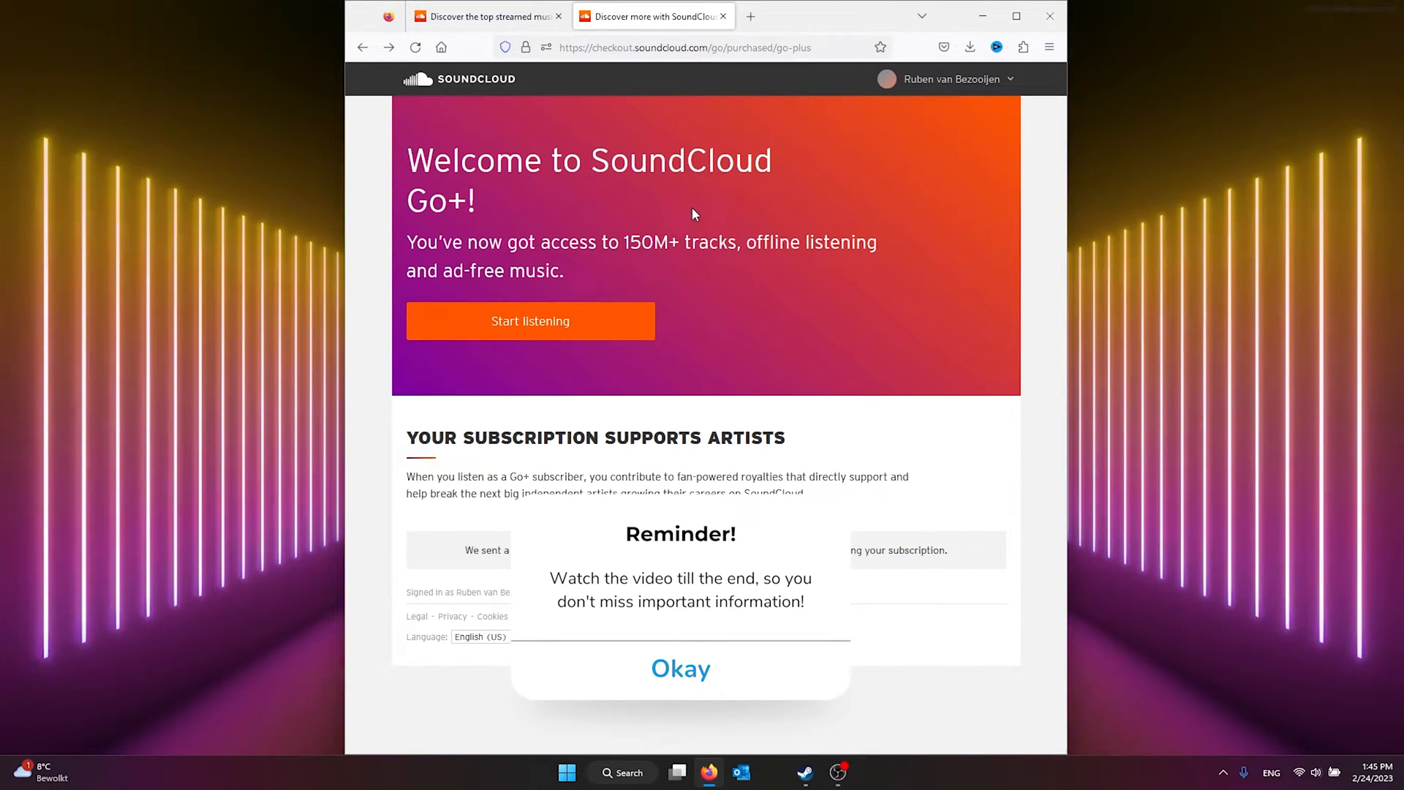
Step: Go to the Discover home page via the logo and open the three-dots menu
left_click(680, 668)
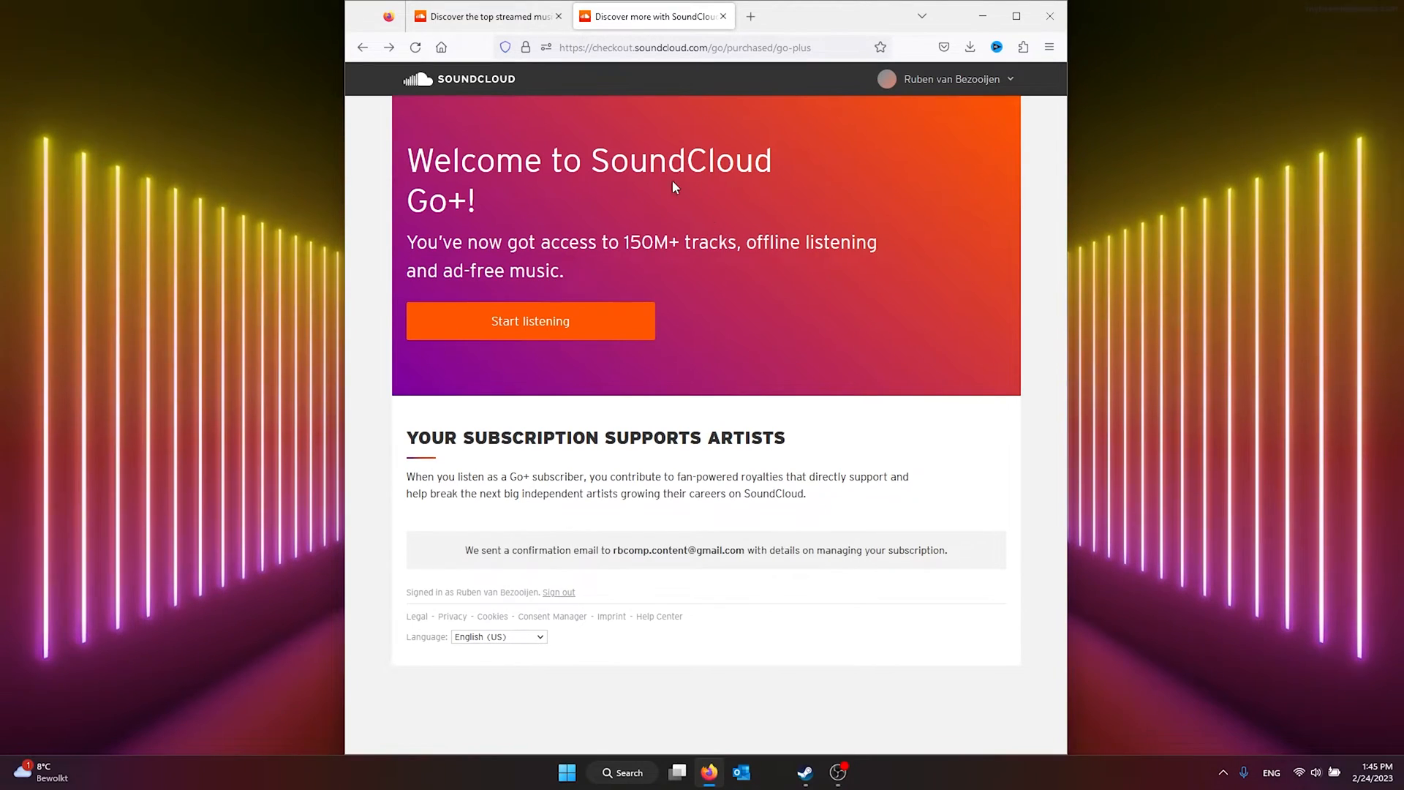
mouse_move(865, 175)
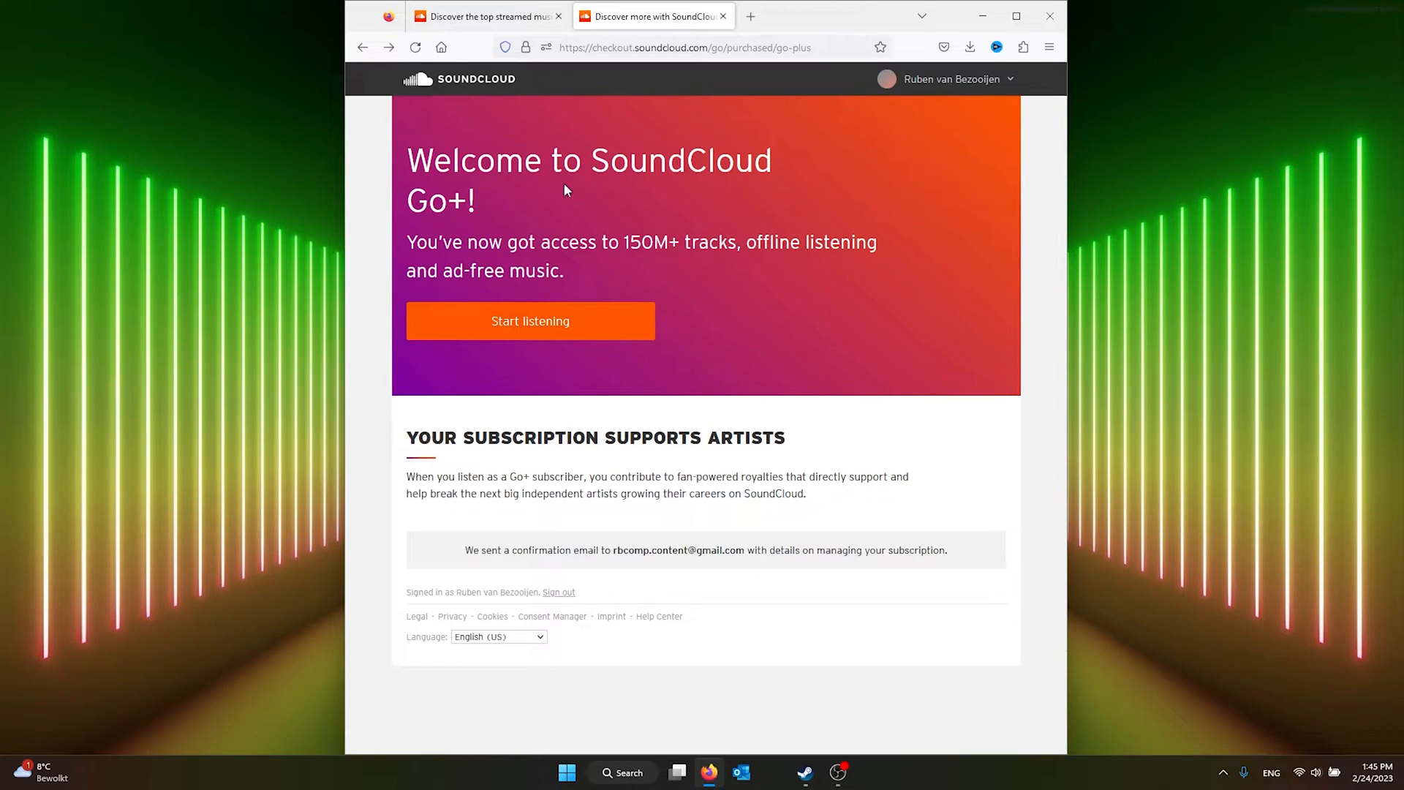
left_click(460, 79)
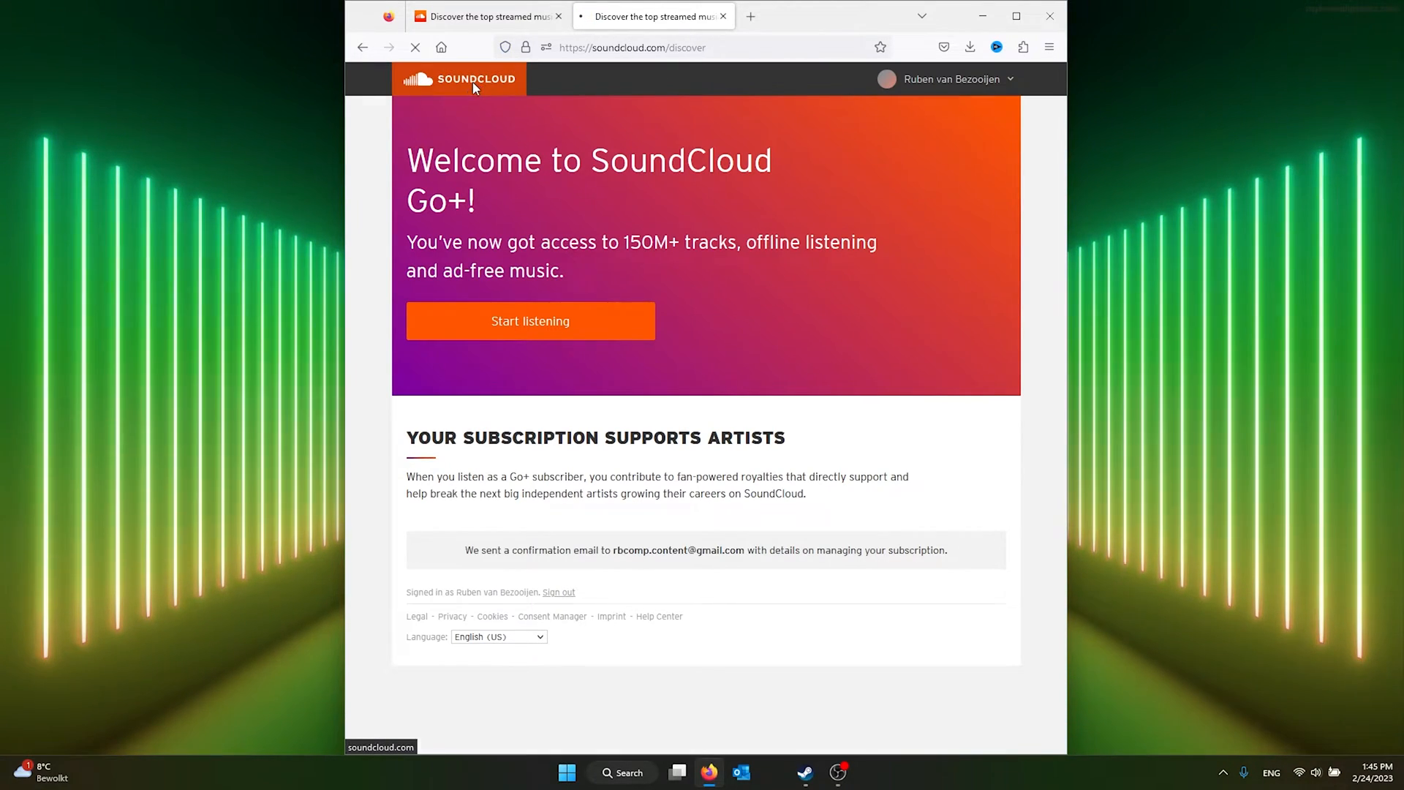
left_click(460, 79)
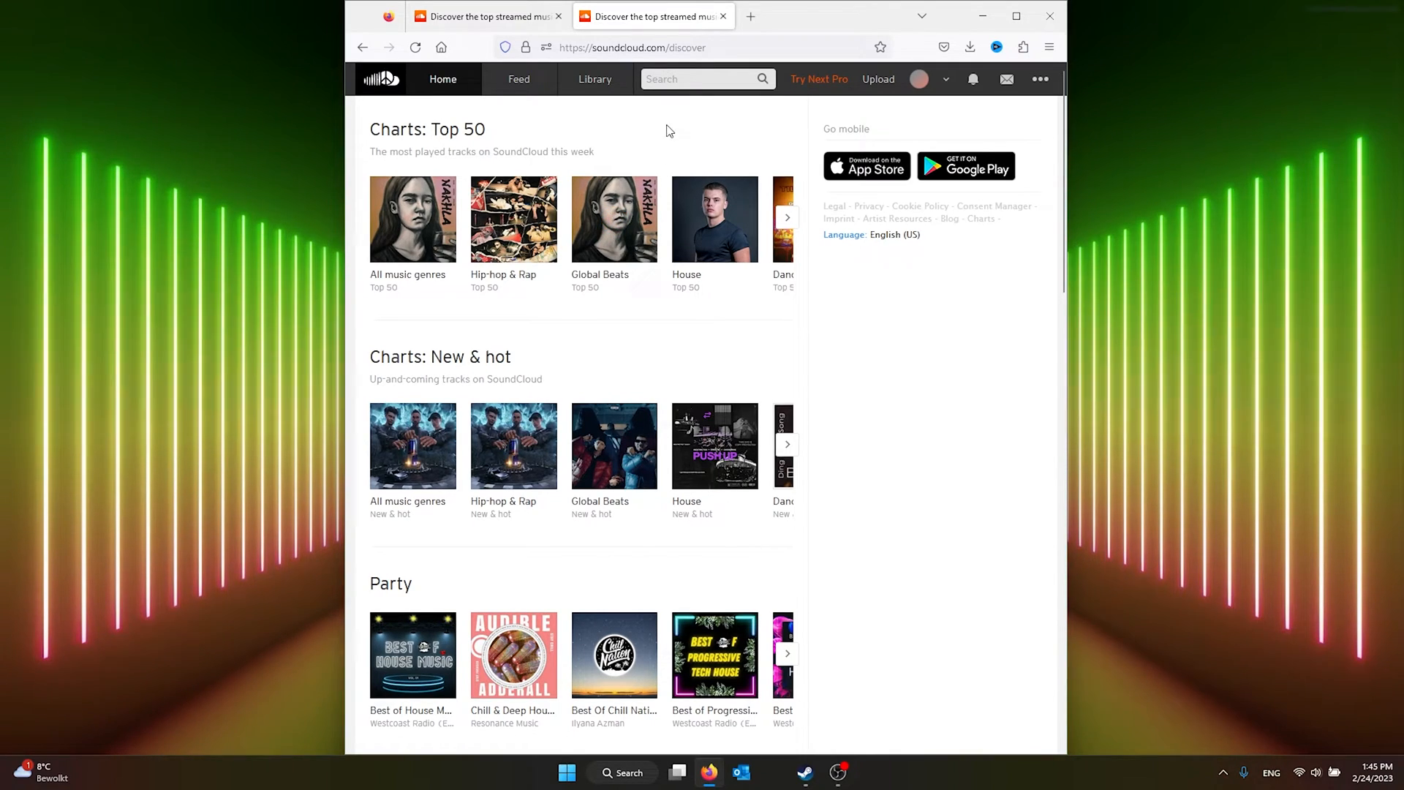
mouse_move(1044, 105)
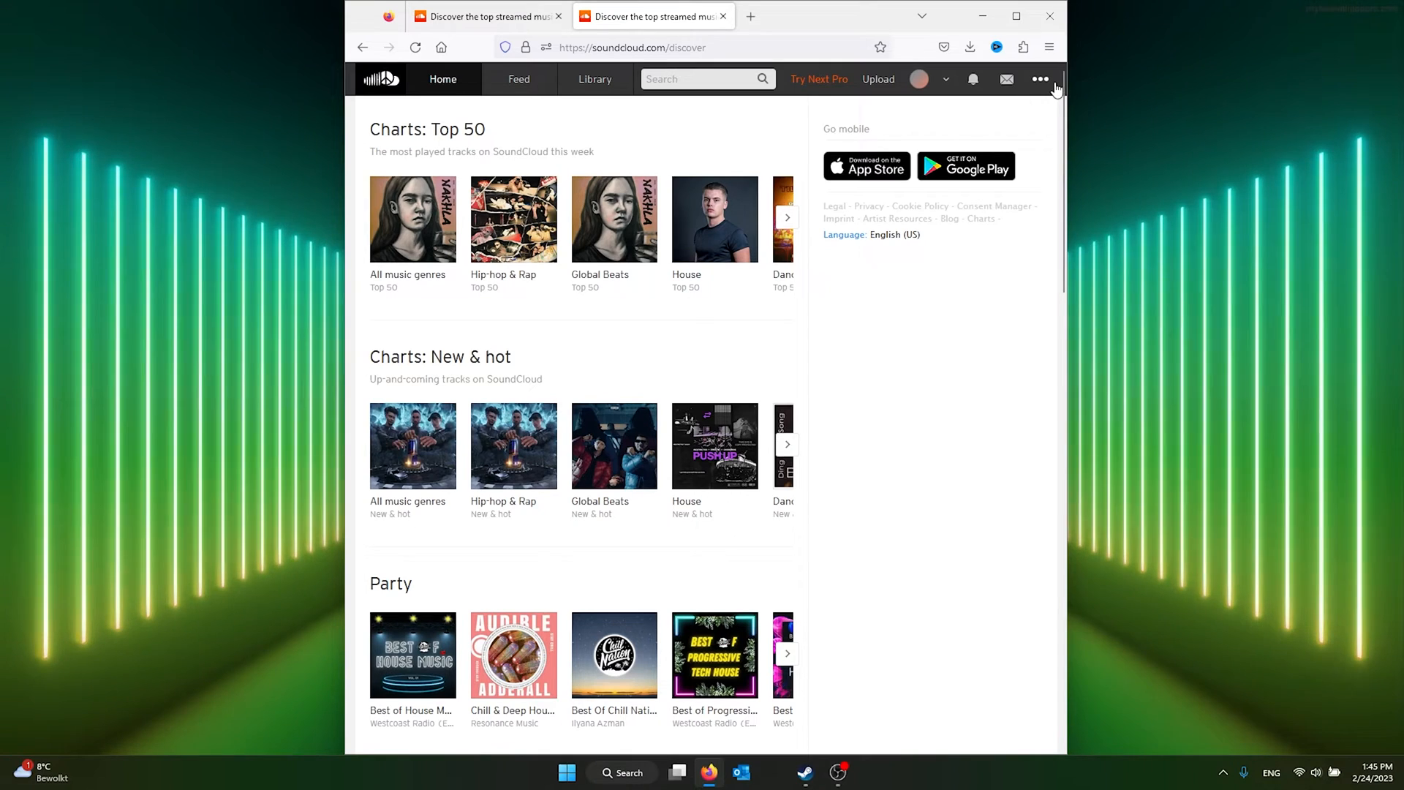
left_click(1040, 79)
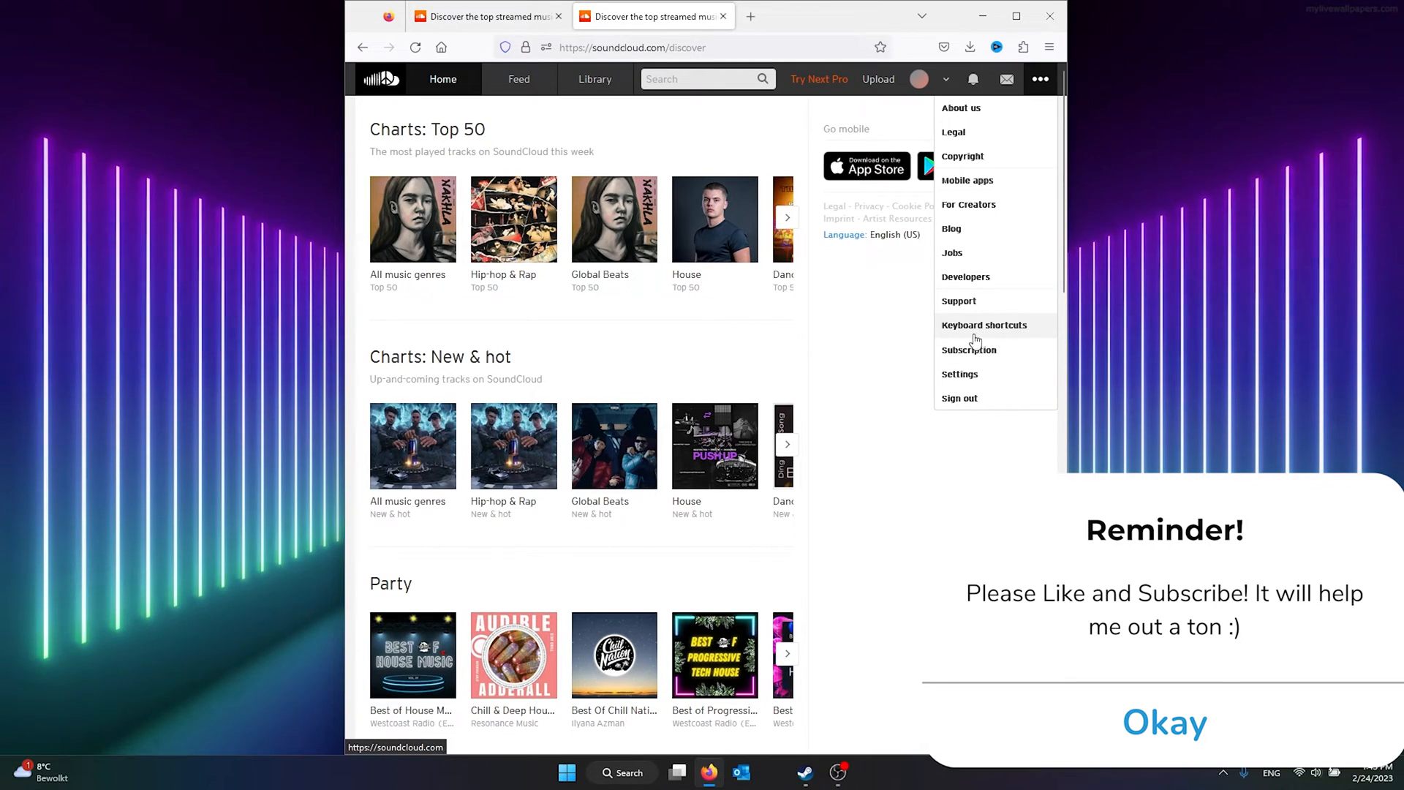
Step: Choose Subscription to view the current Go+ plan and renewal date
left_click(969, 350)
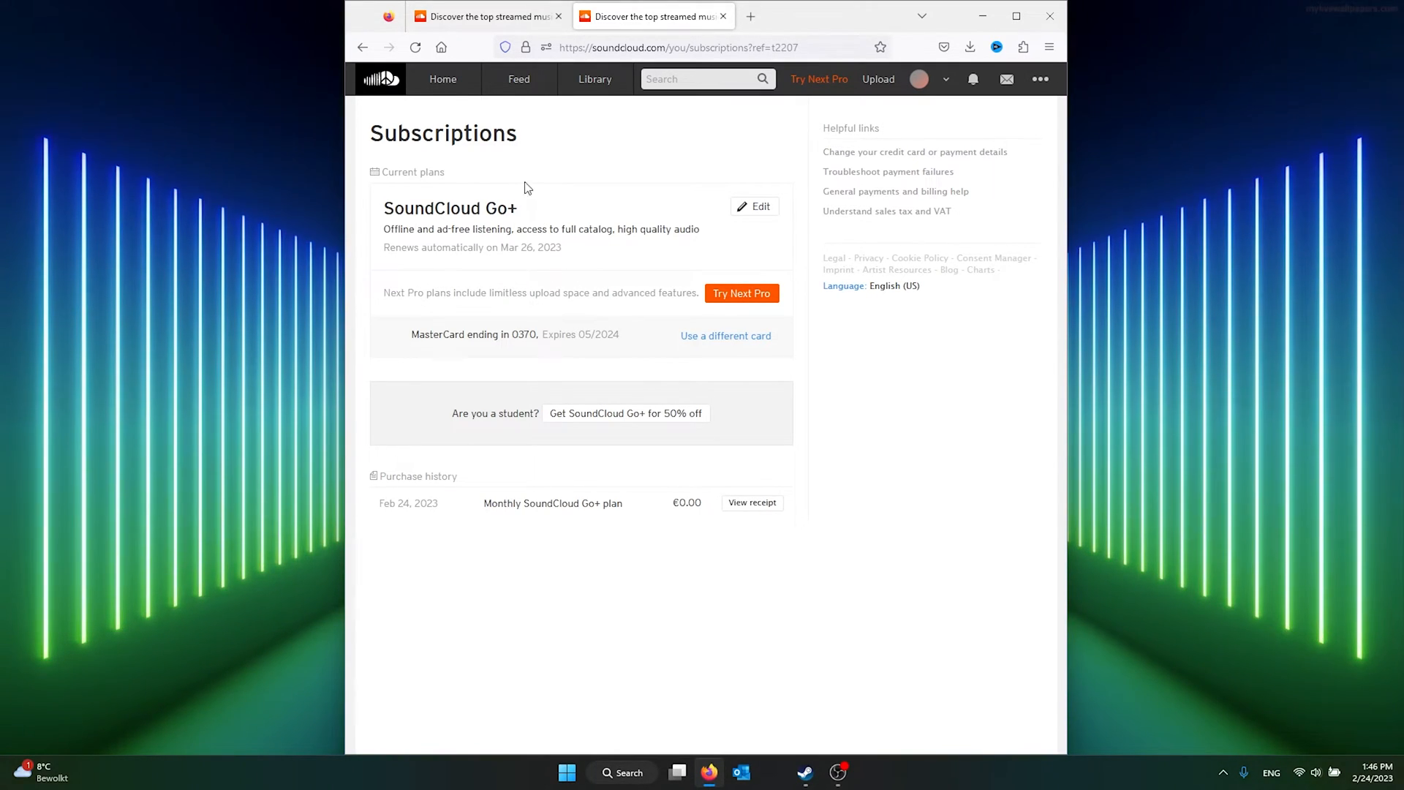
mouse_move(478, 253)
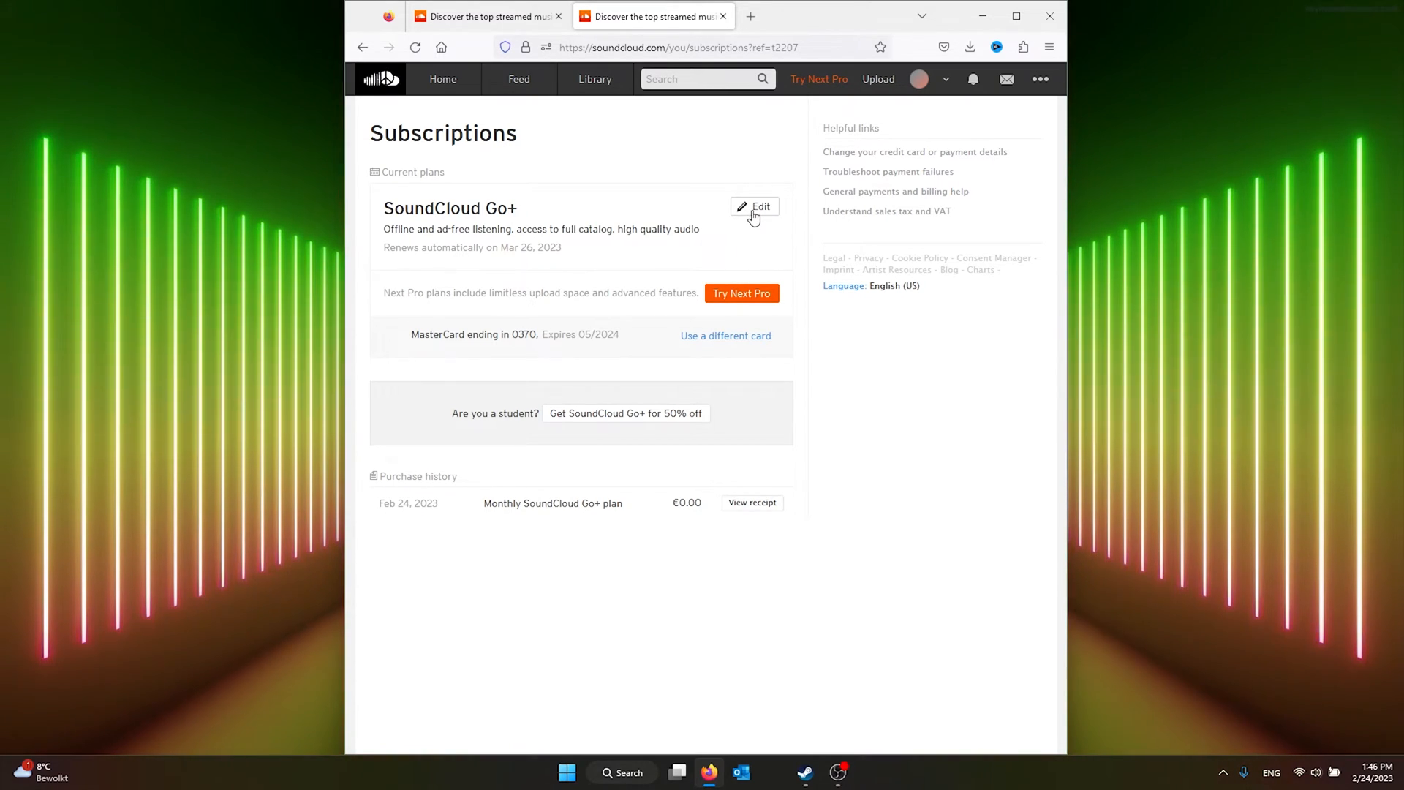
Step: Edit the SoundCloud Go+ plan under Current plans
left_click(755, 207)
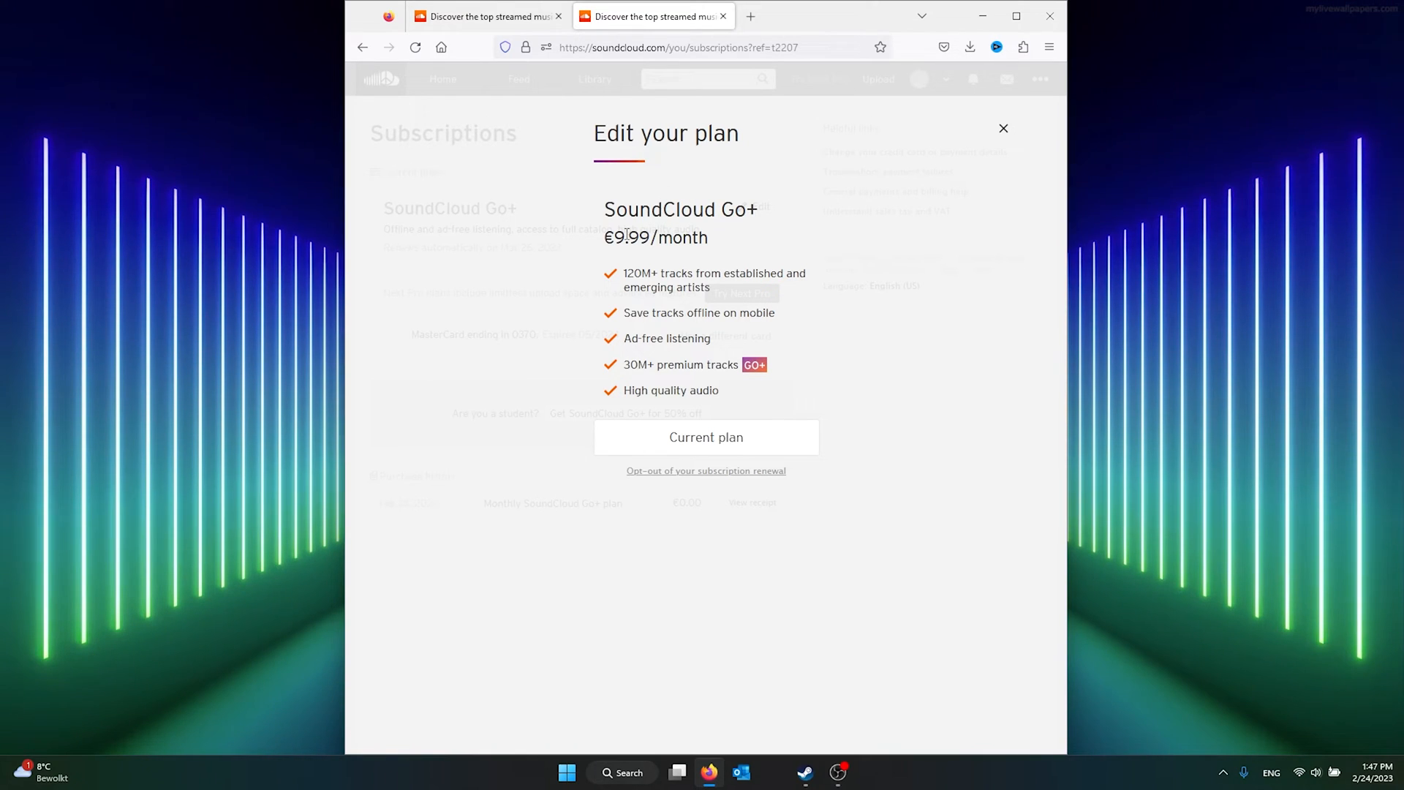
mouse_move(654, 536)
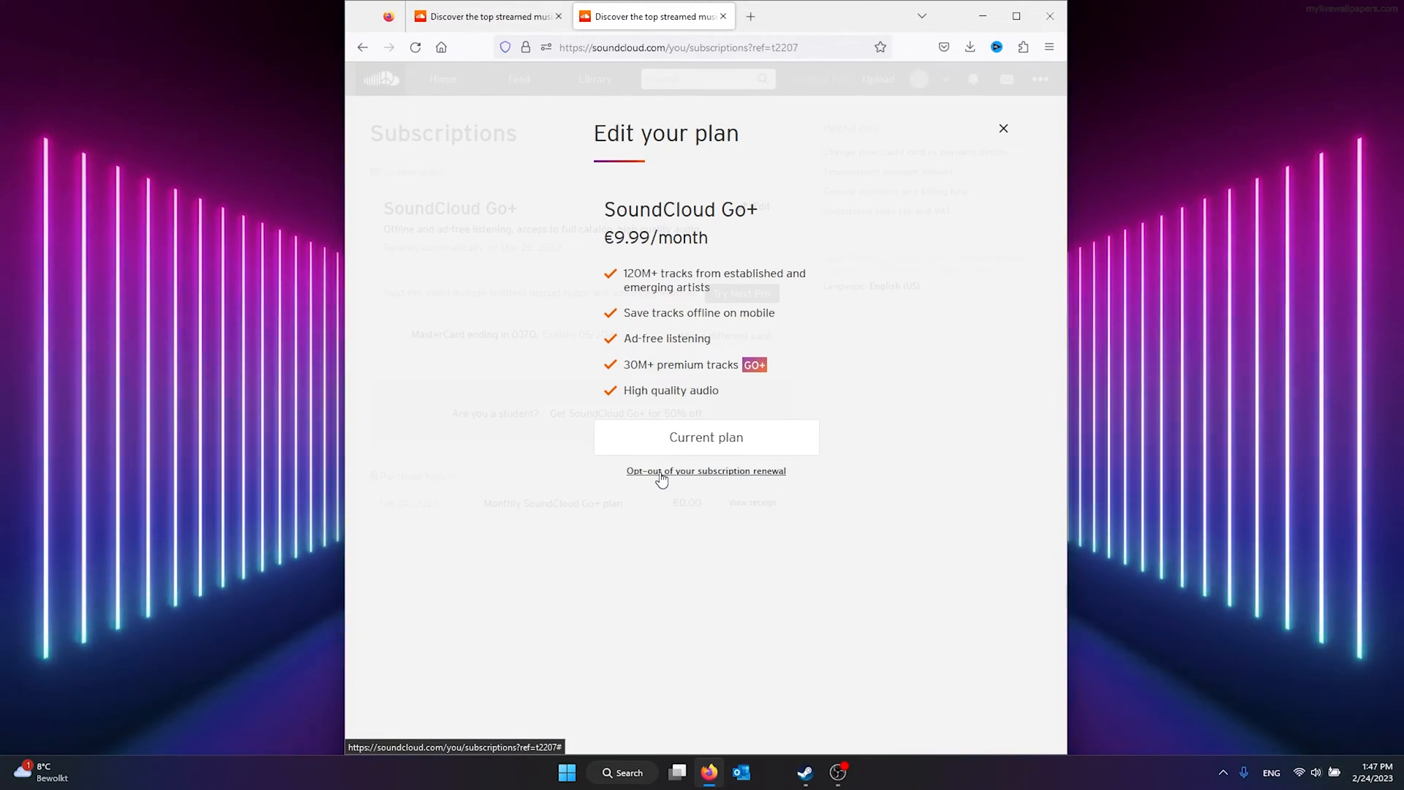
mouse_move(690, 482)
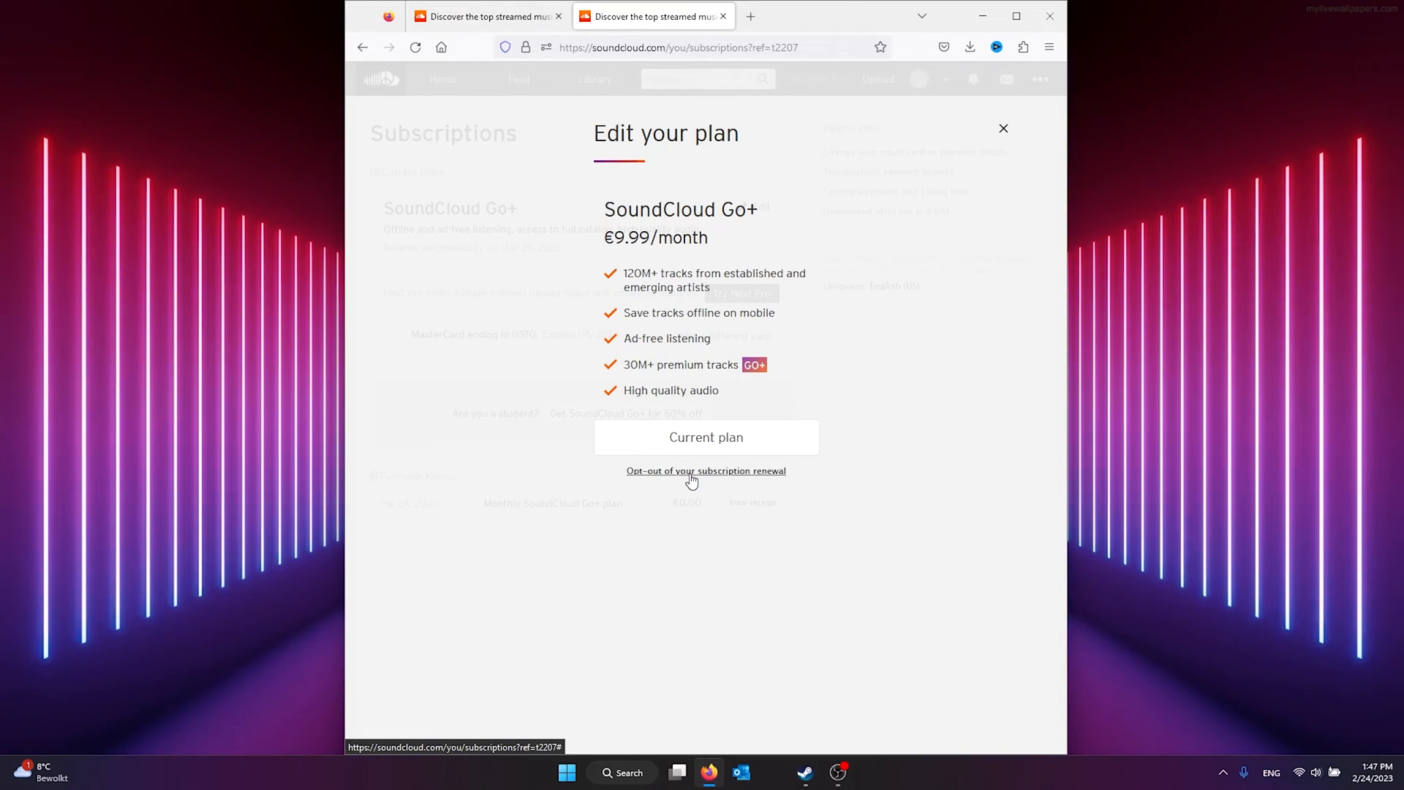
Step: Choose to opt out of the Go+ subscription renewal
left_click(706, 470)
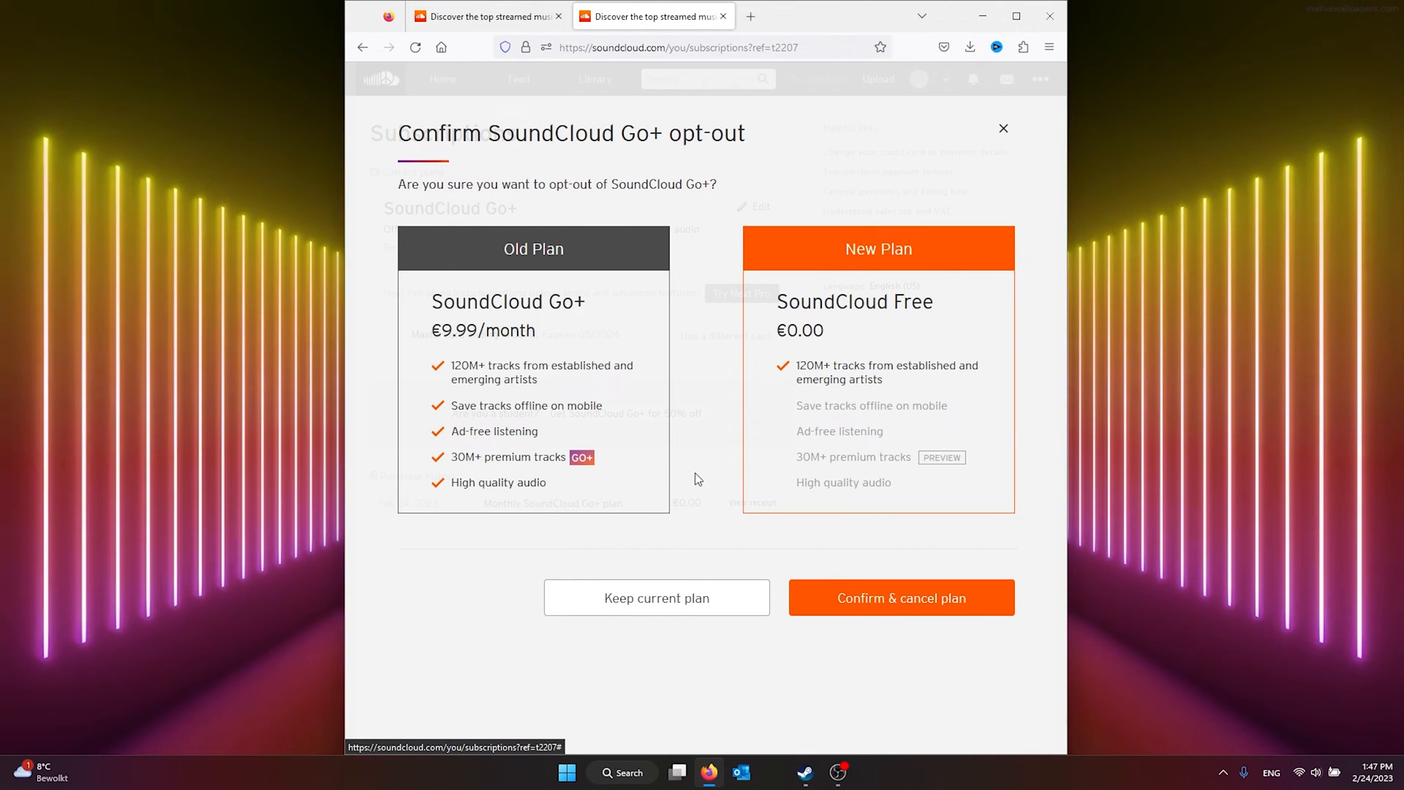
mouse_move(876, 377)
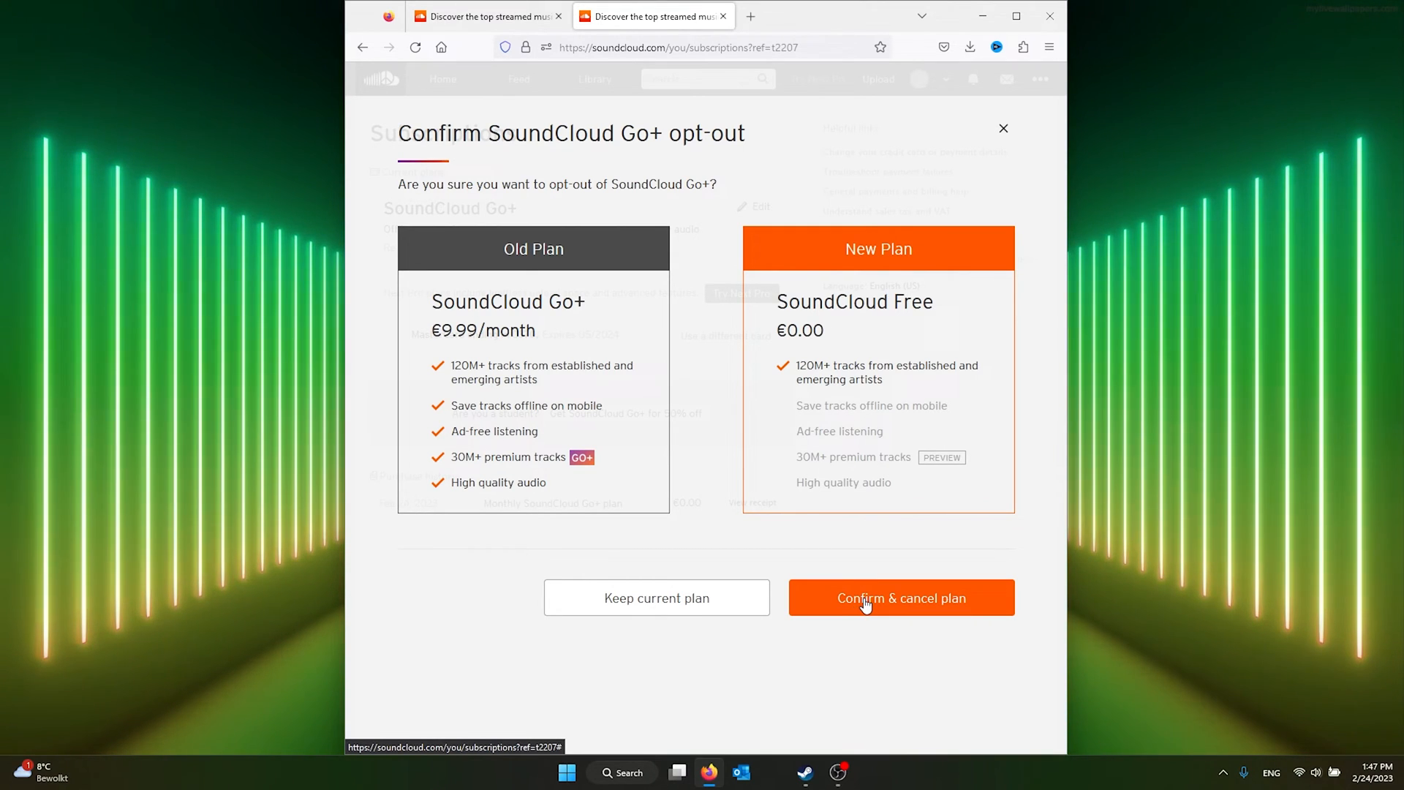
Step: Confirm cancelling the Go+ plan, highlight the confirmation message, and acknowledge it
left_click(899, 598)
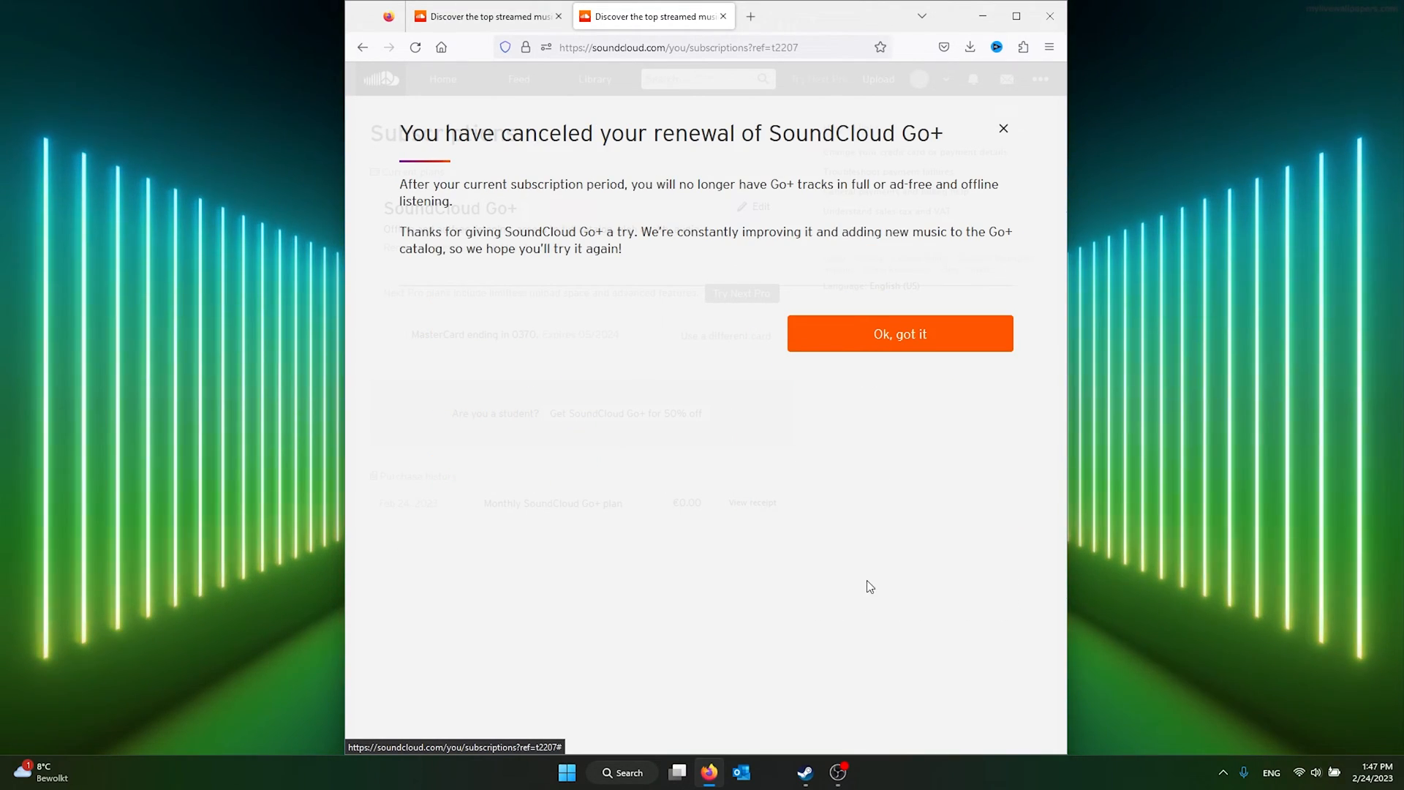
left_click_drag(401, 132, 701, 133)
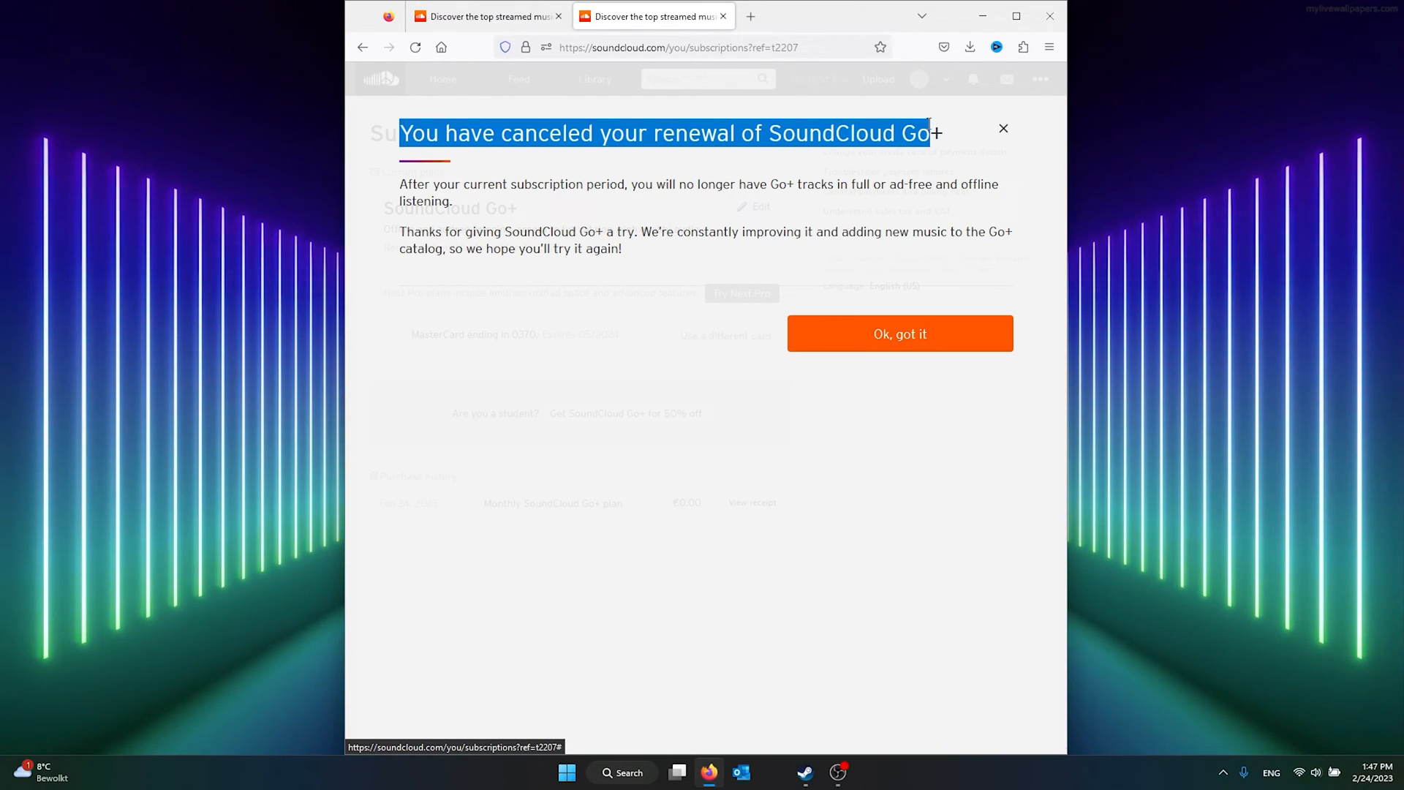
left_click(898, 333)
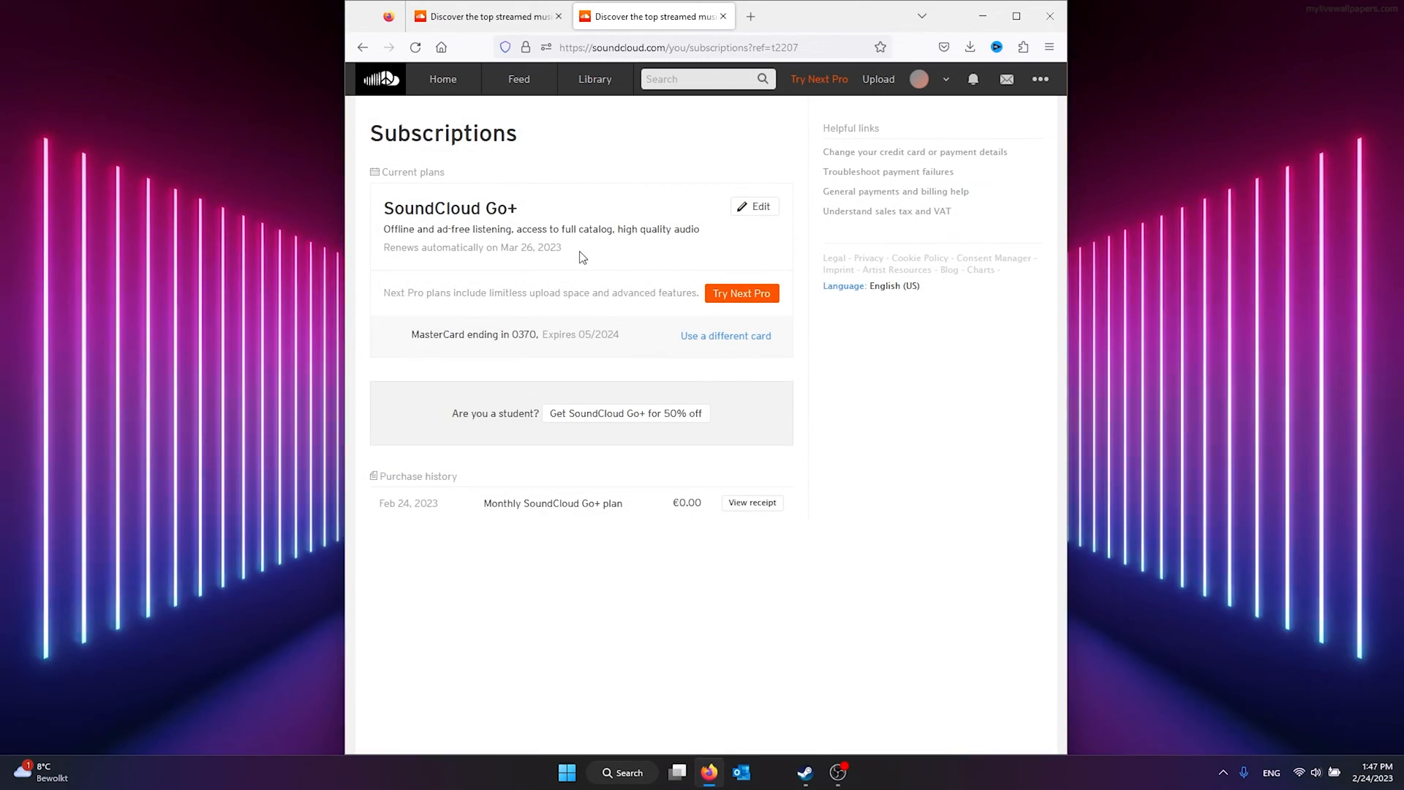